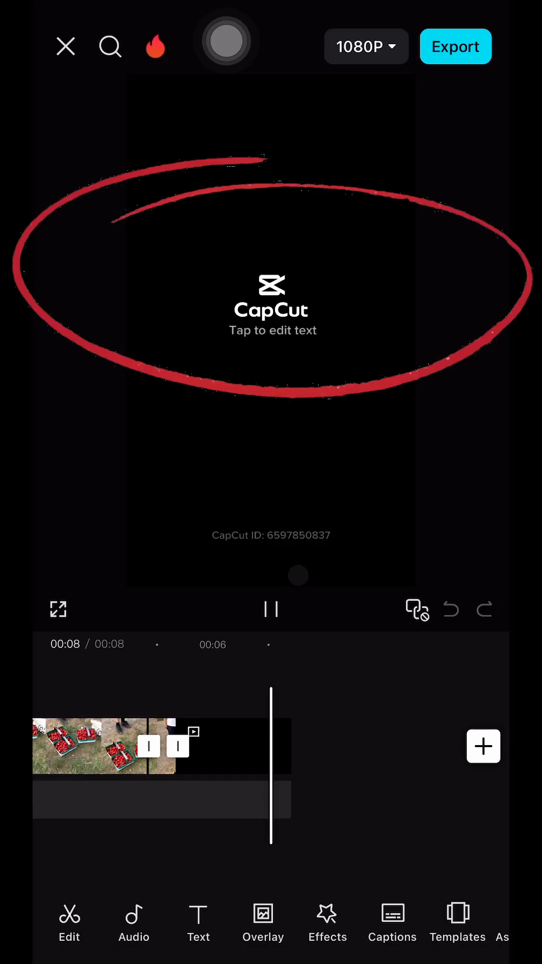
Exit the open project to the home screen and open CapCut's settings
click(271, 609)
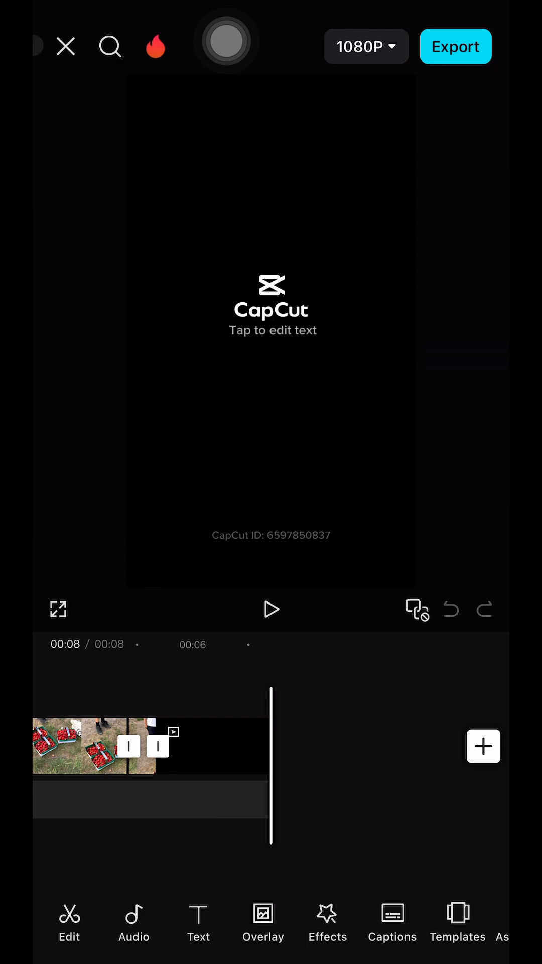
click(65, 47)
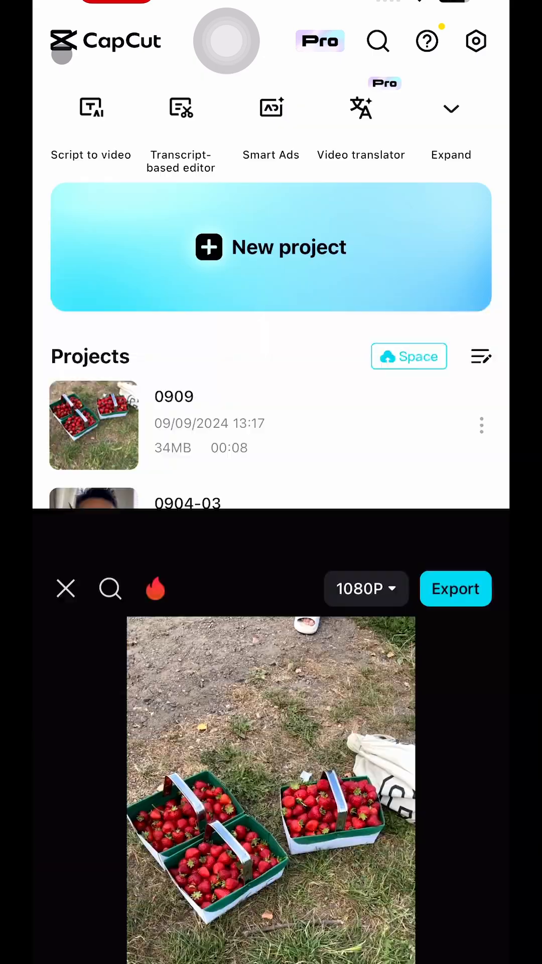
click(65, 588)
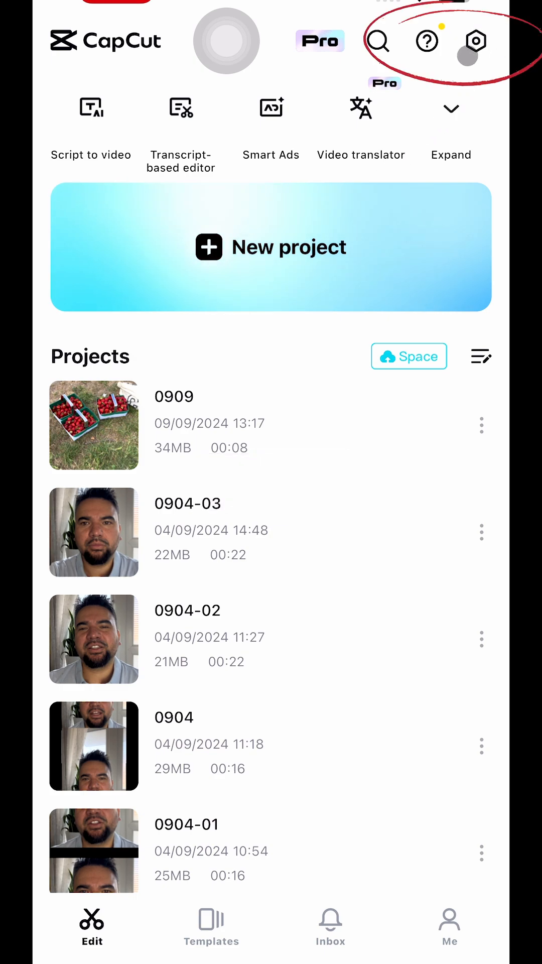
click(474, 41)
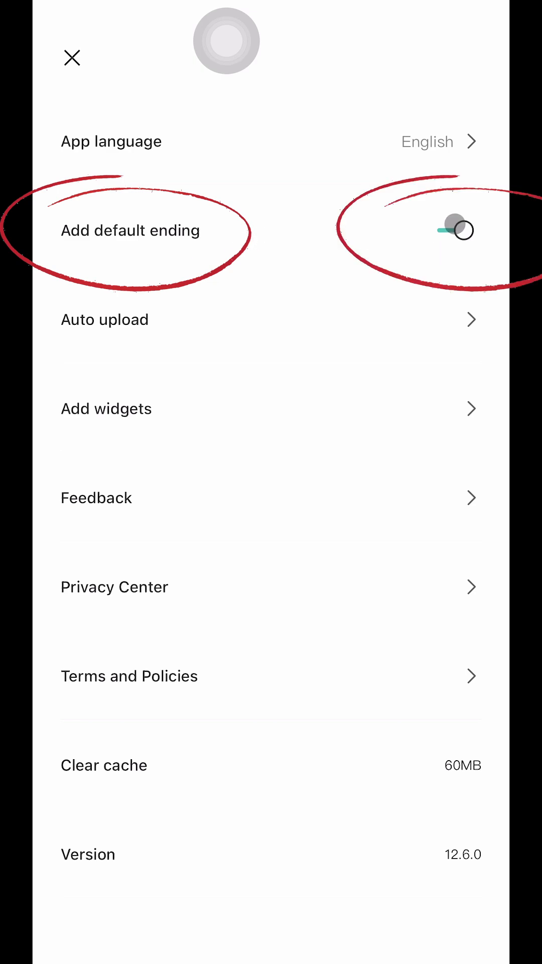
Turn off 'Add default ending' and confirm Discard in the 'Discard ending?' dialog
click(451, 230)
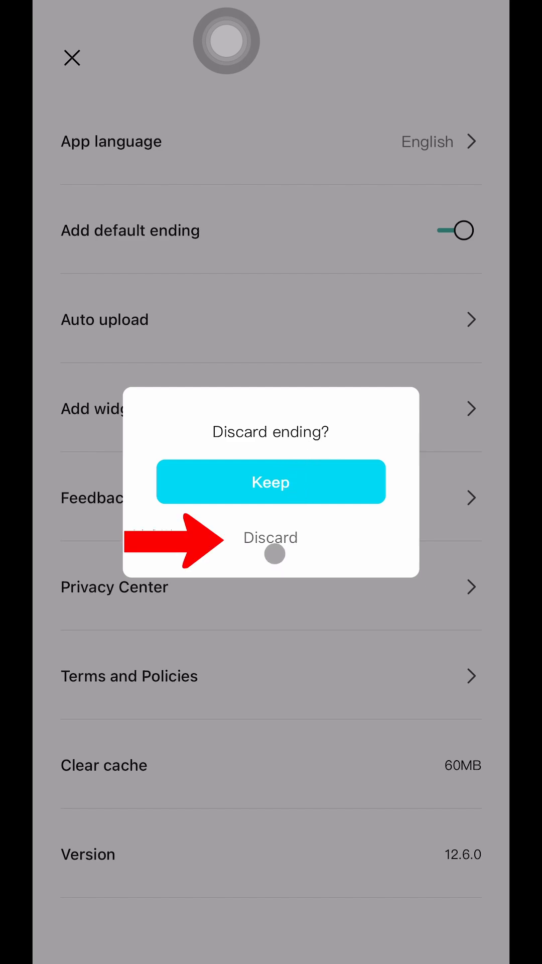
click(271, 537)
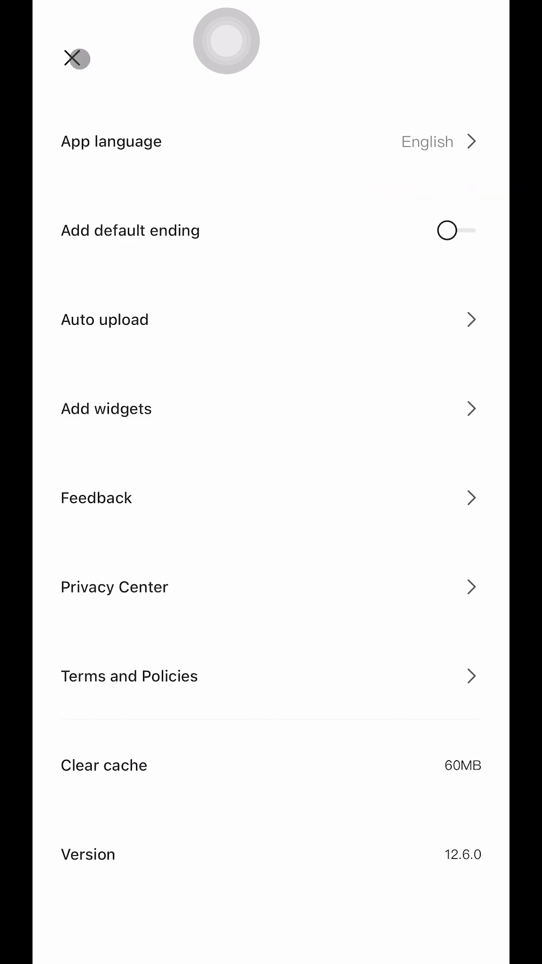
Close Settings and scroll through the Videos gallery of a new project
click(77, 59)
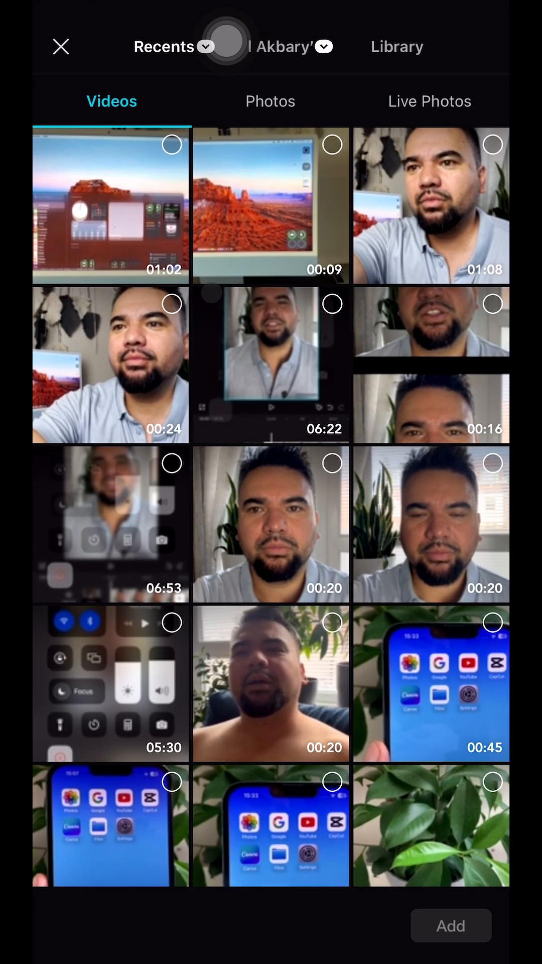
scroll(down, 3)
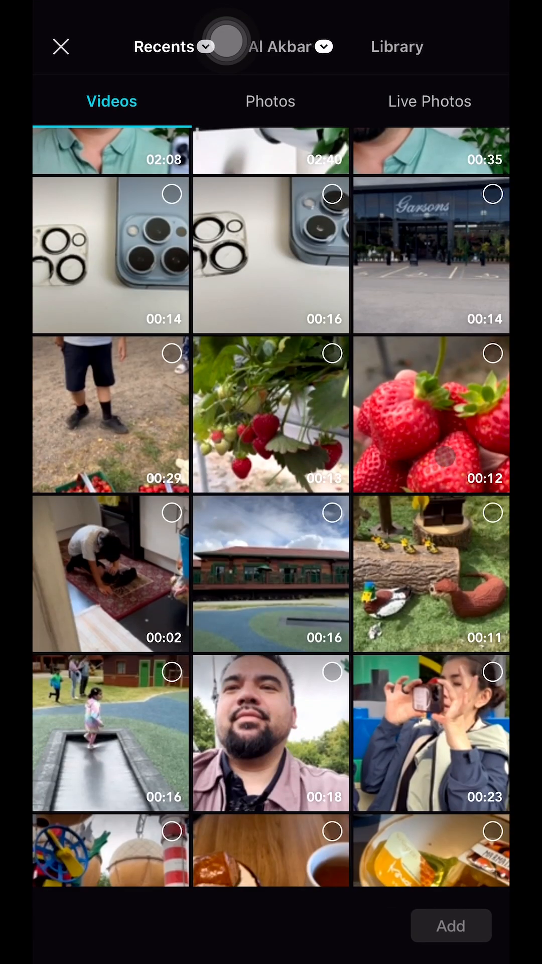